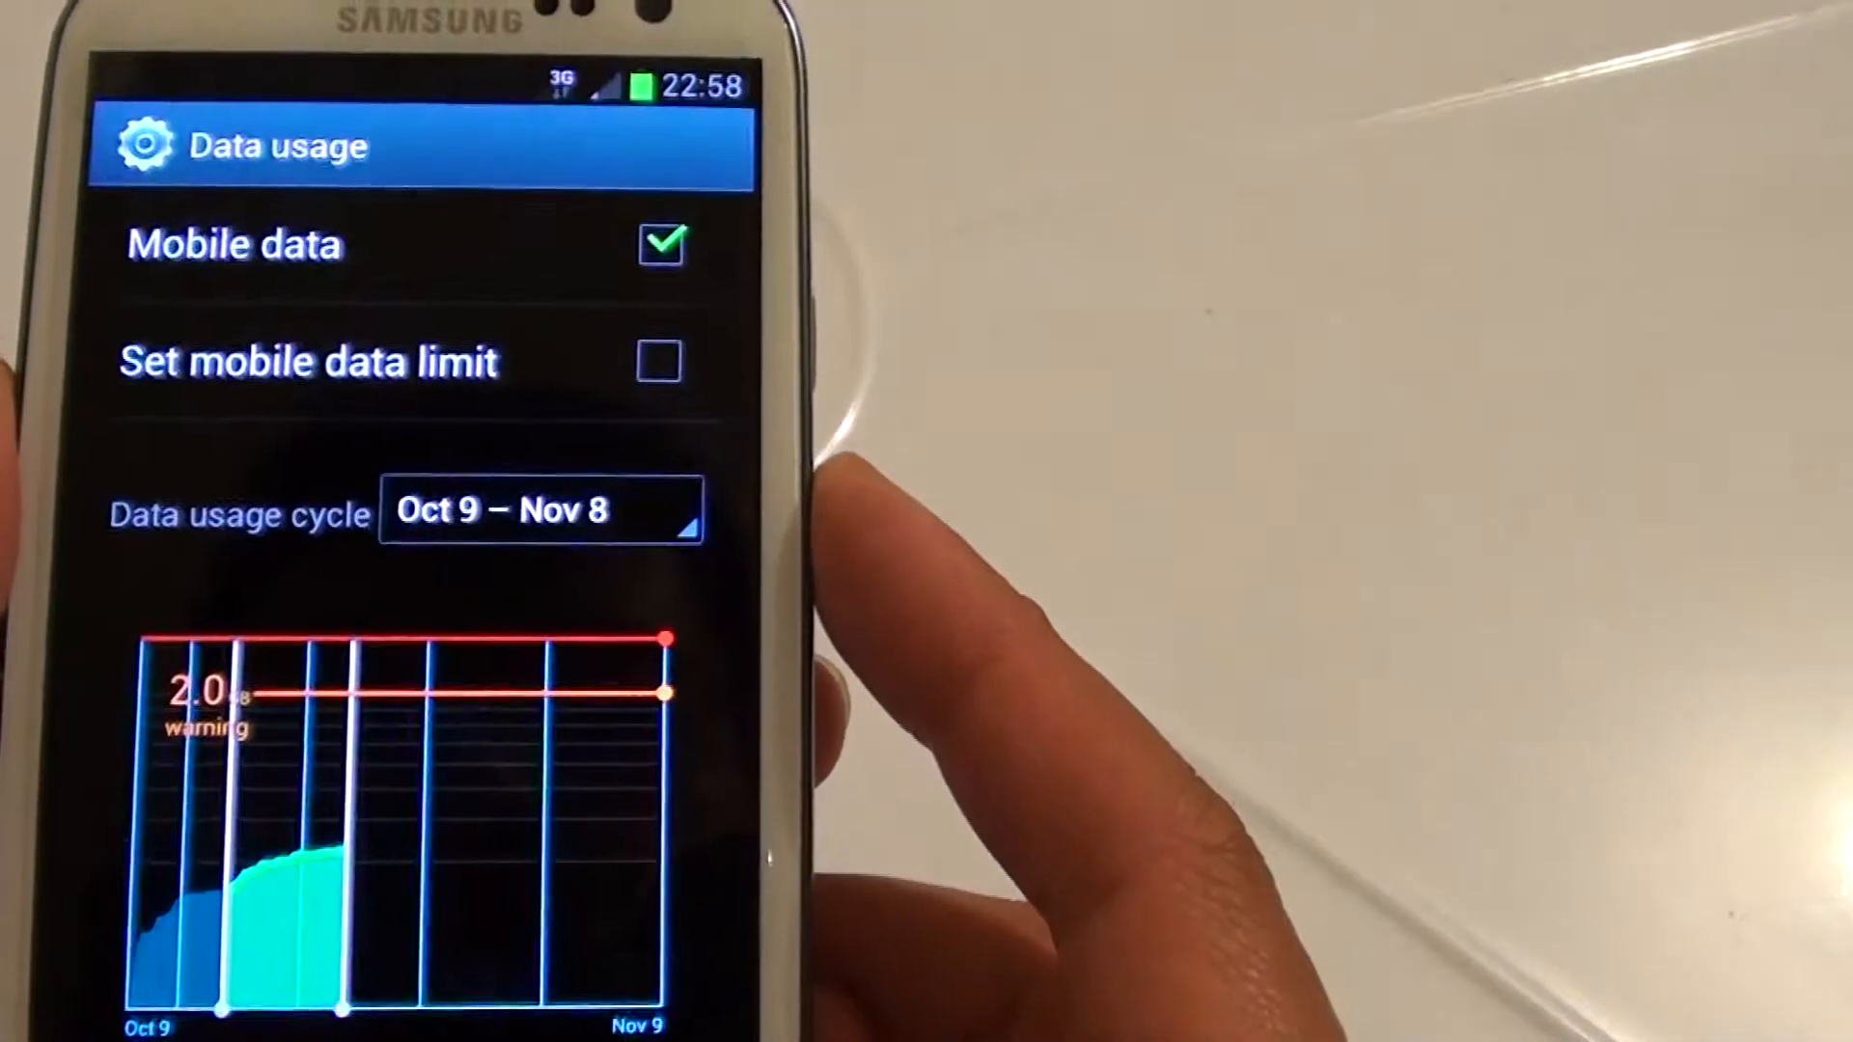
# Step: Scroll the main Settings list after leaving the Data usage page
pyautogui.scroll(-3)
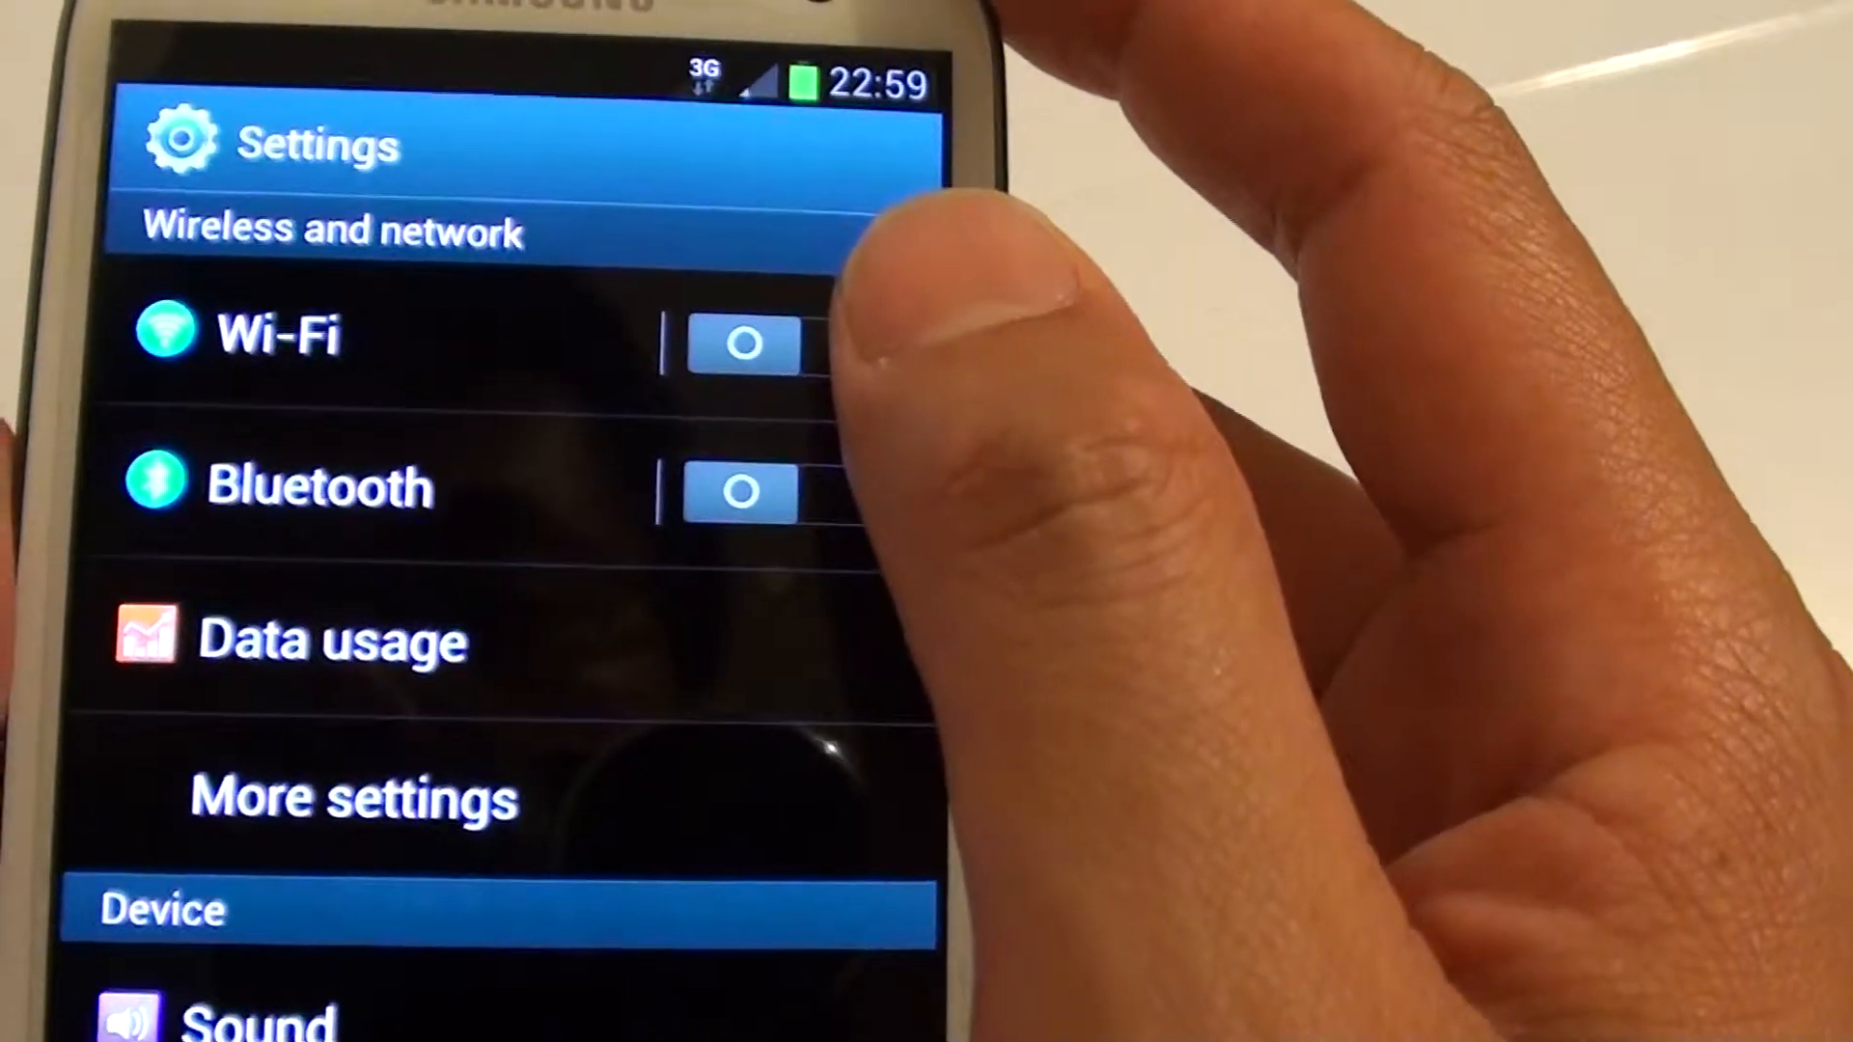
# Step: Slide the Wi-Fi toggle under Wireless and network to On
pyautogui.click(742, 344)
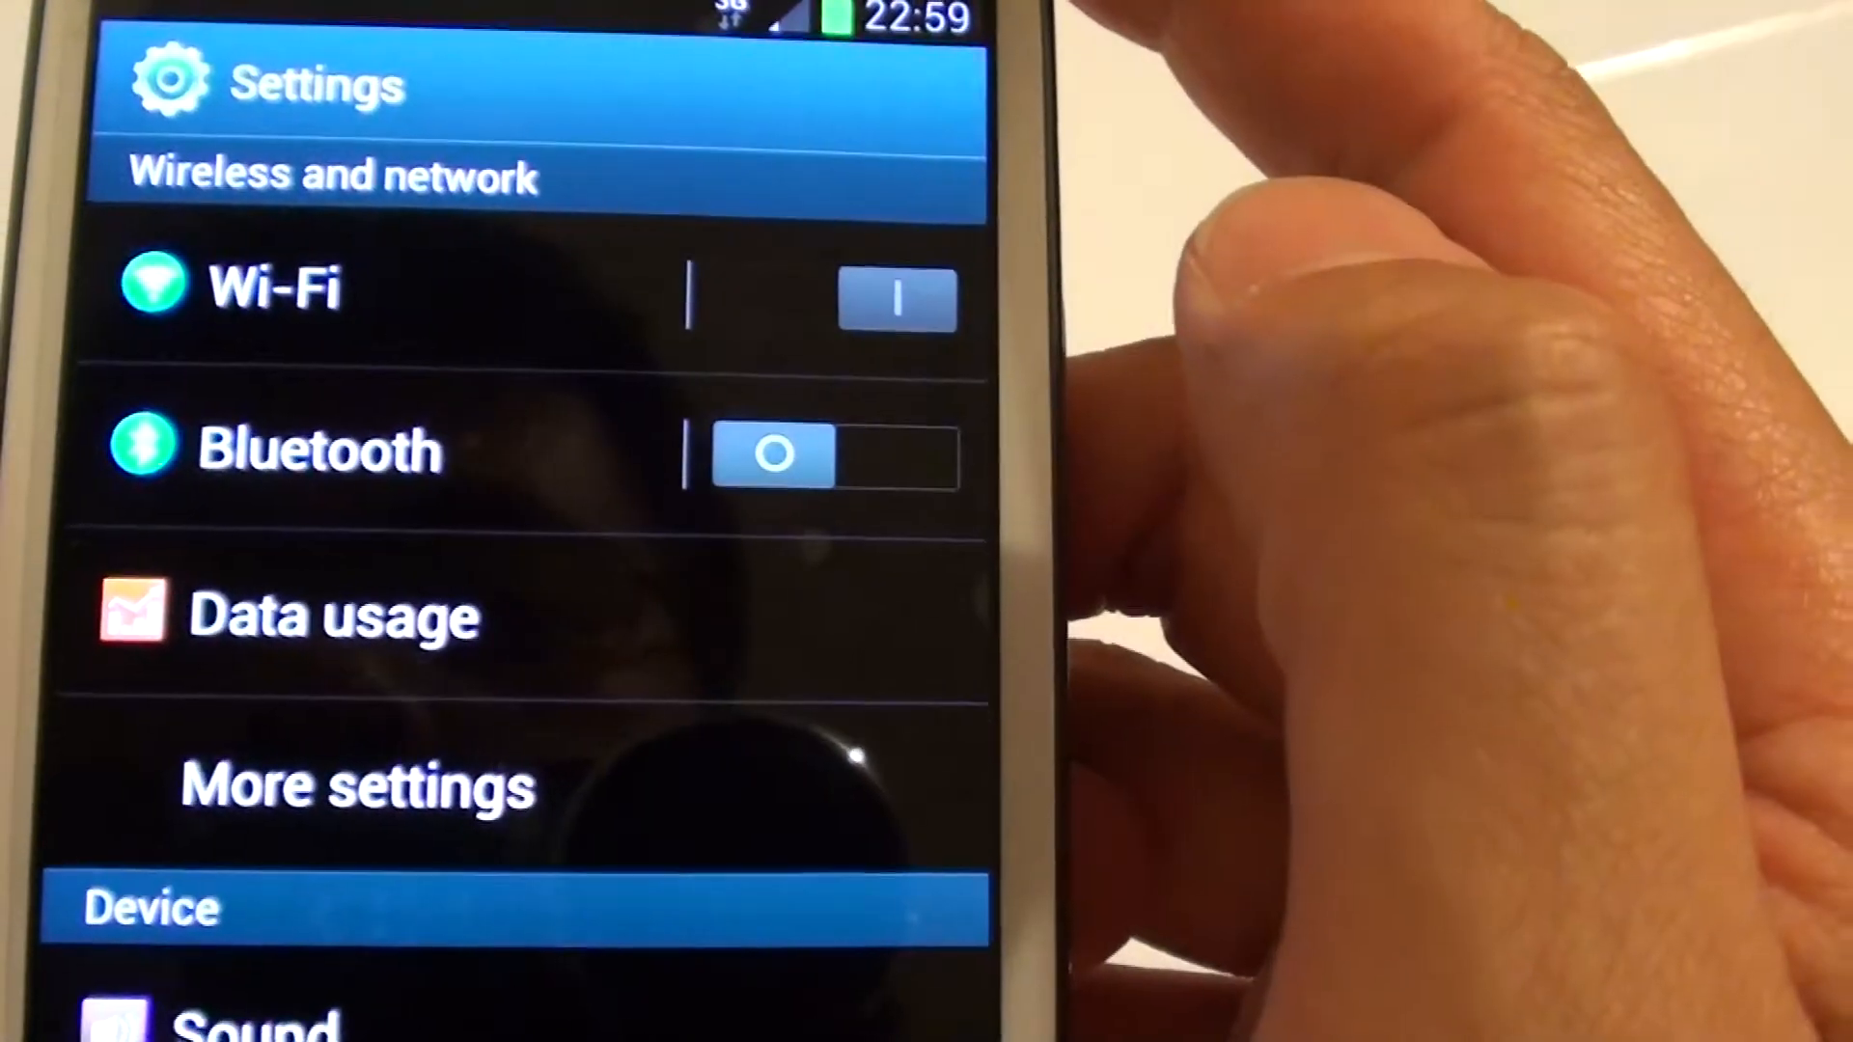
pyautogui.click(898, 298)
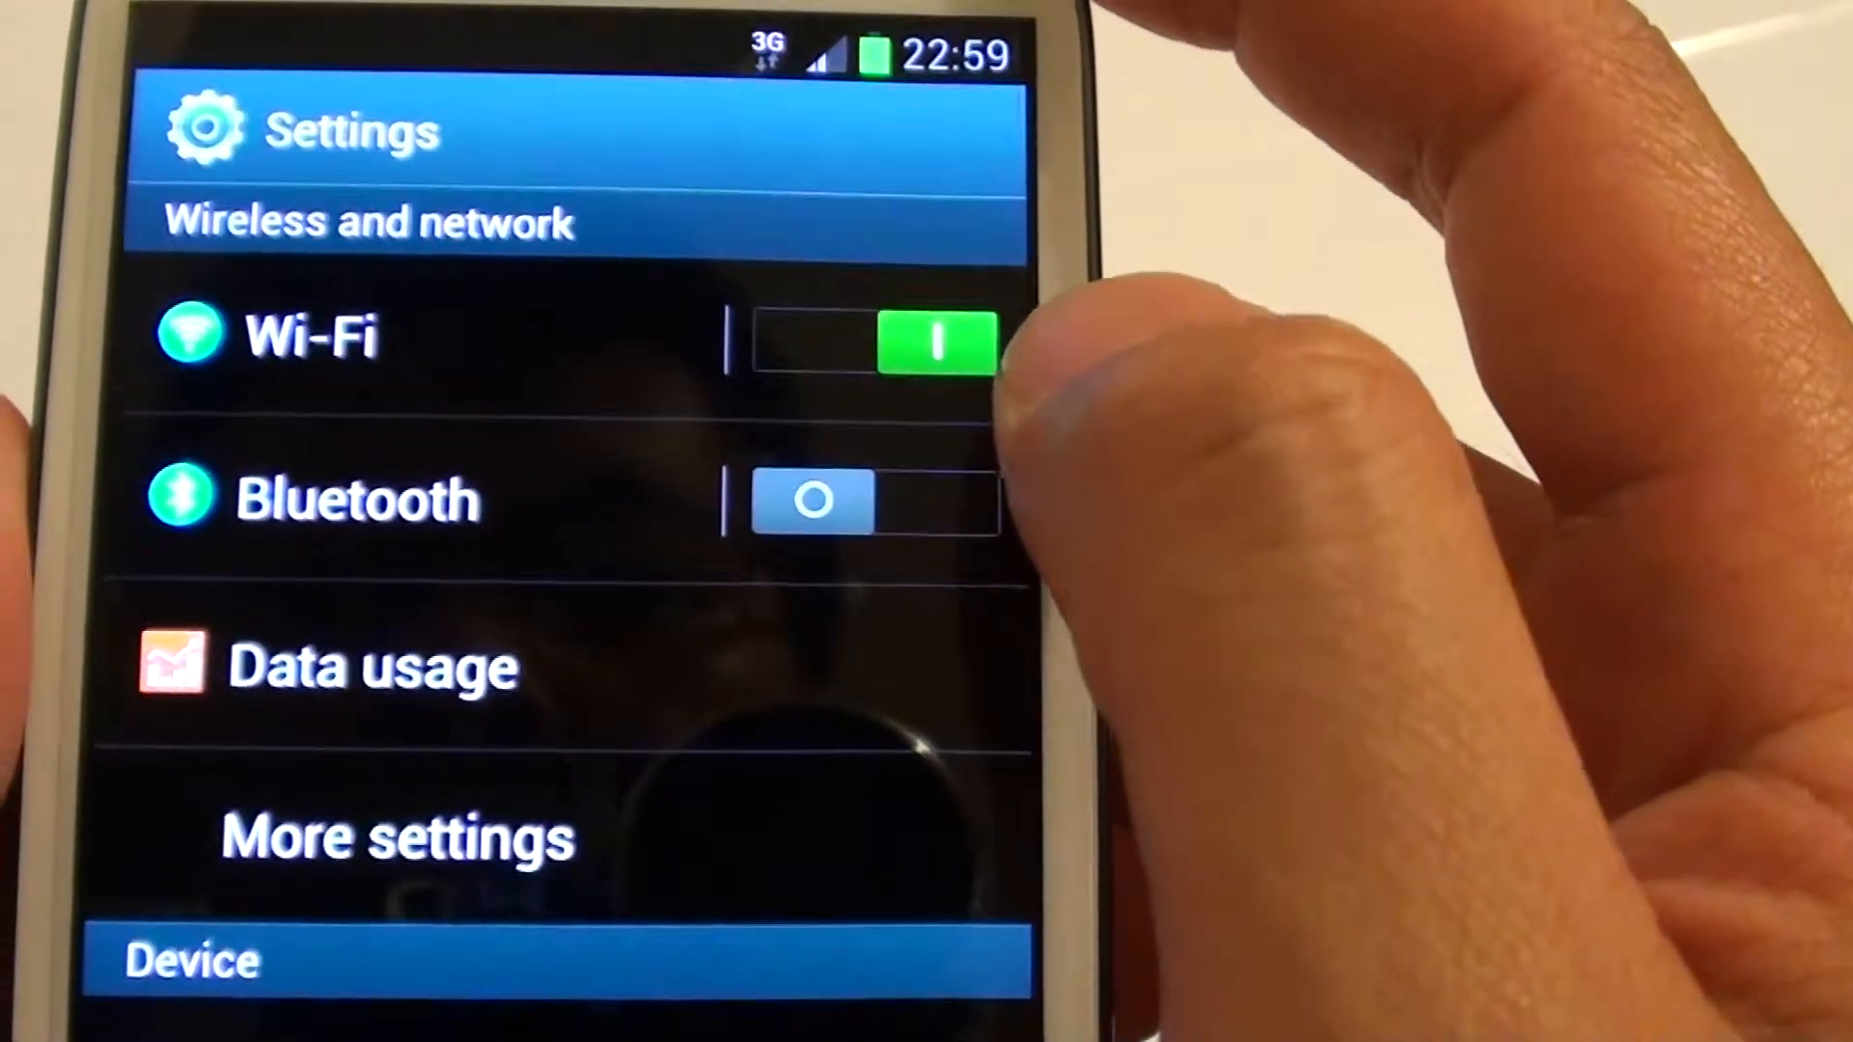
pyautogui.click(934, 337)
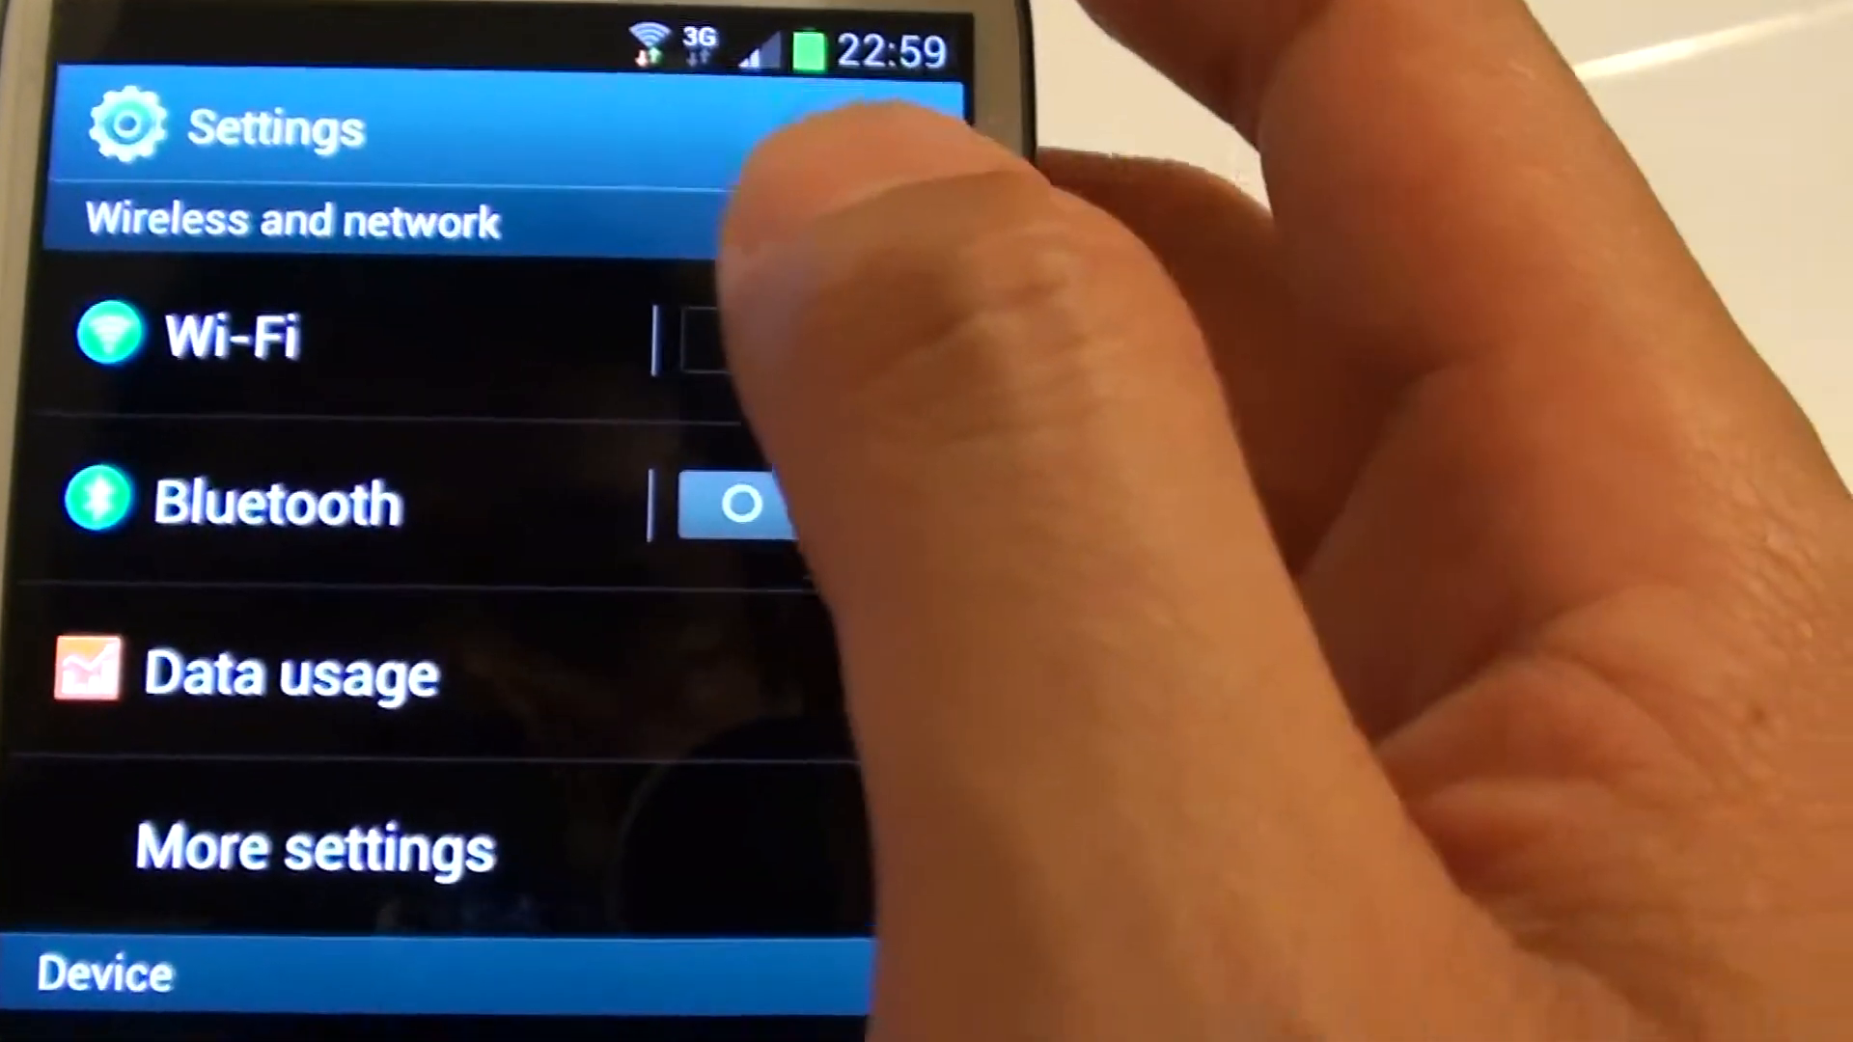
pyautogui.click(236, 337)
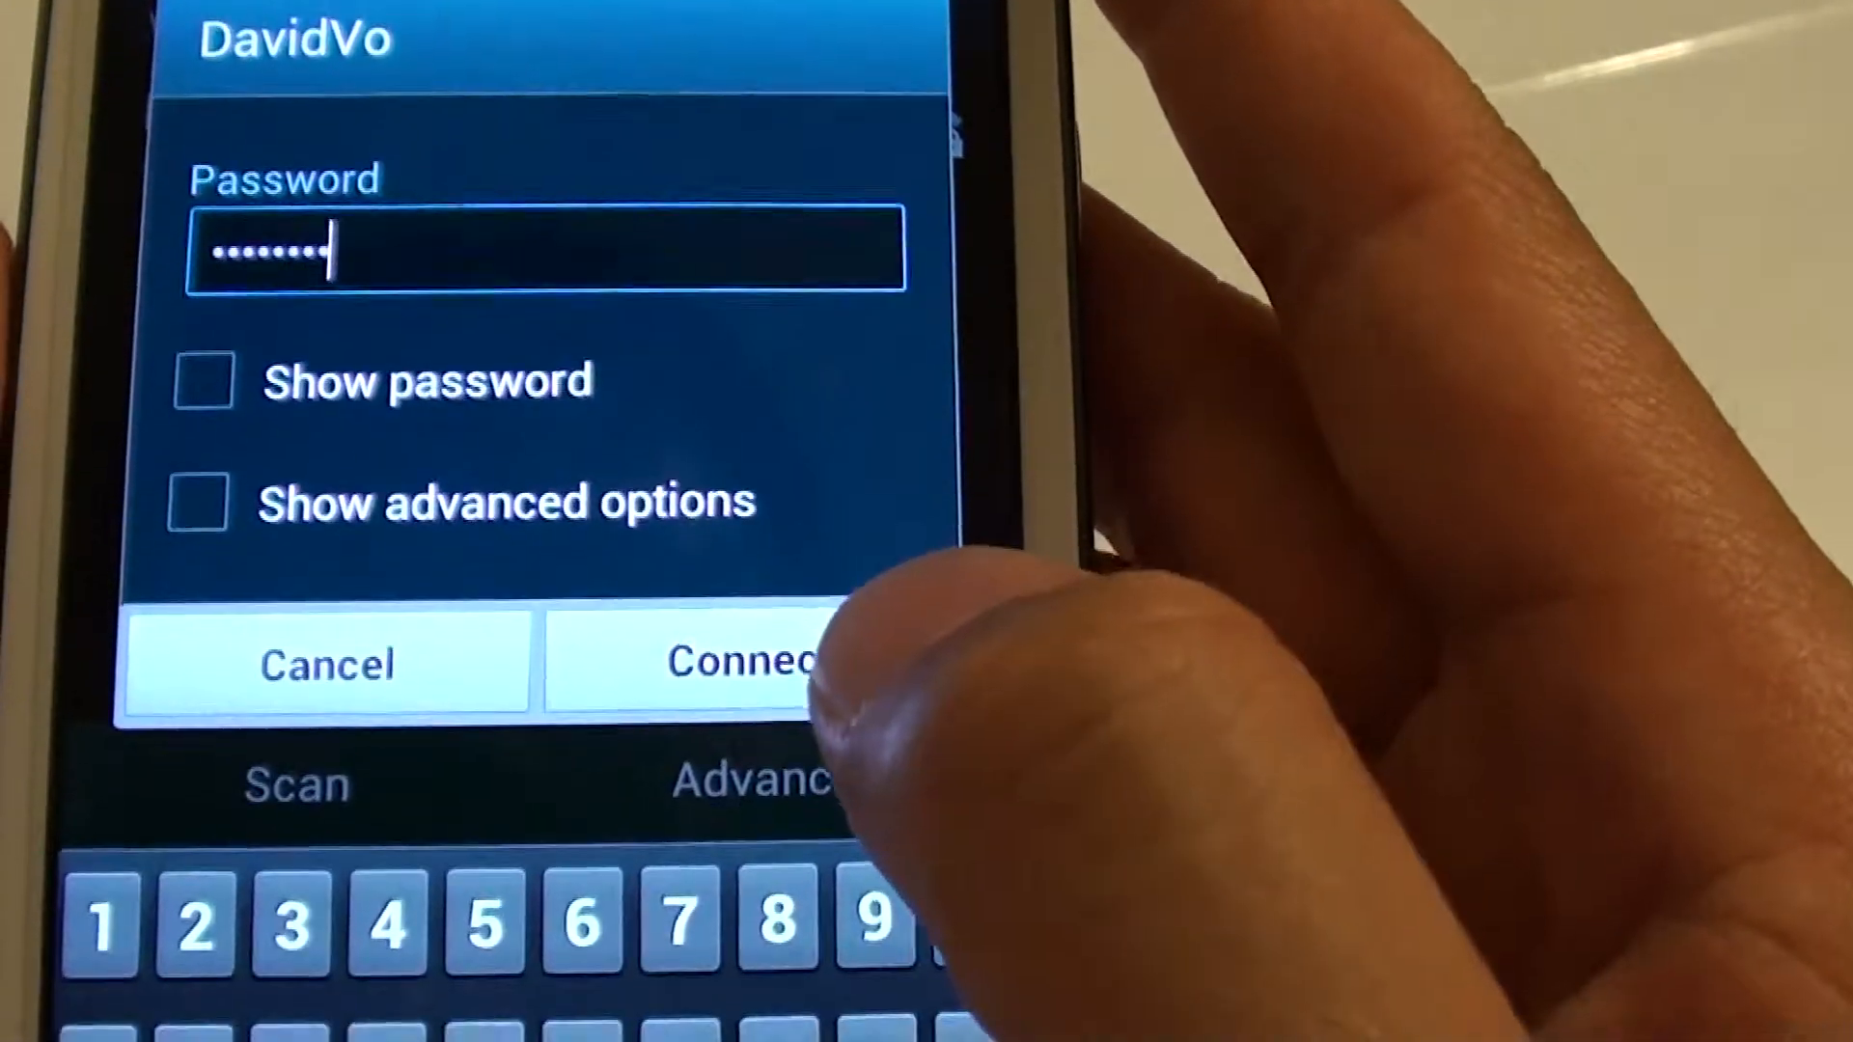
# Step: Try joining DavidVo with the revised, longer password
pyautogui.click(738, 662)
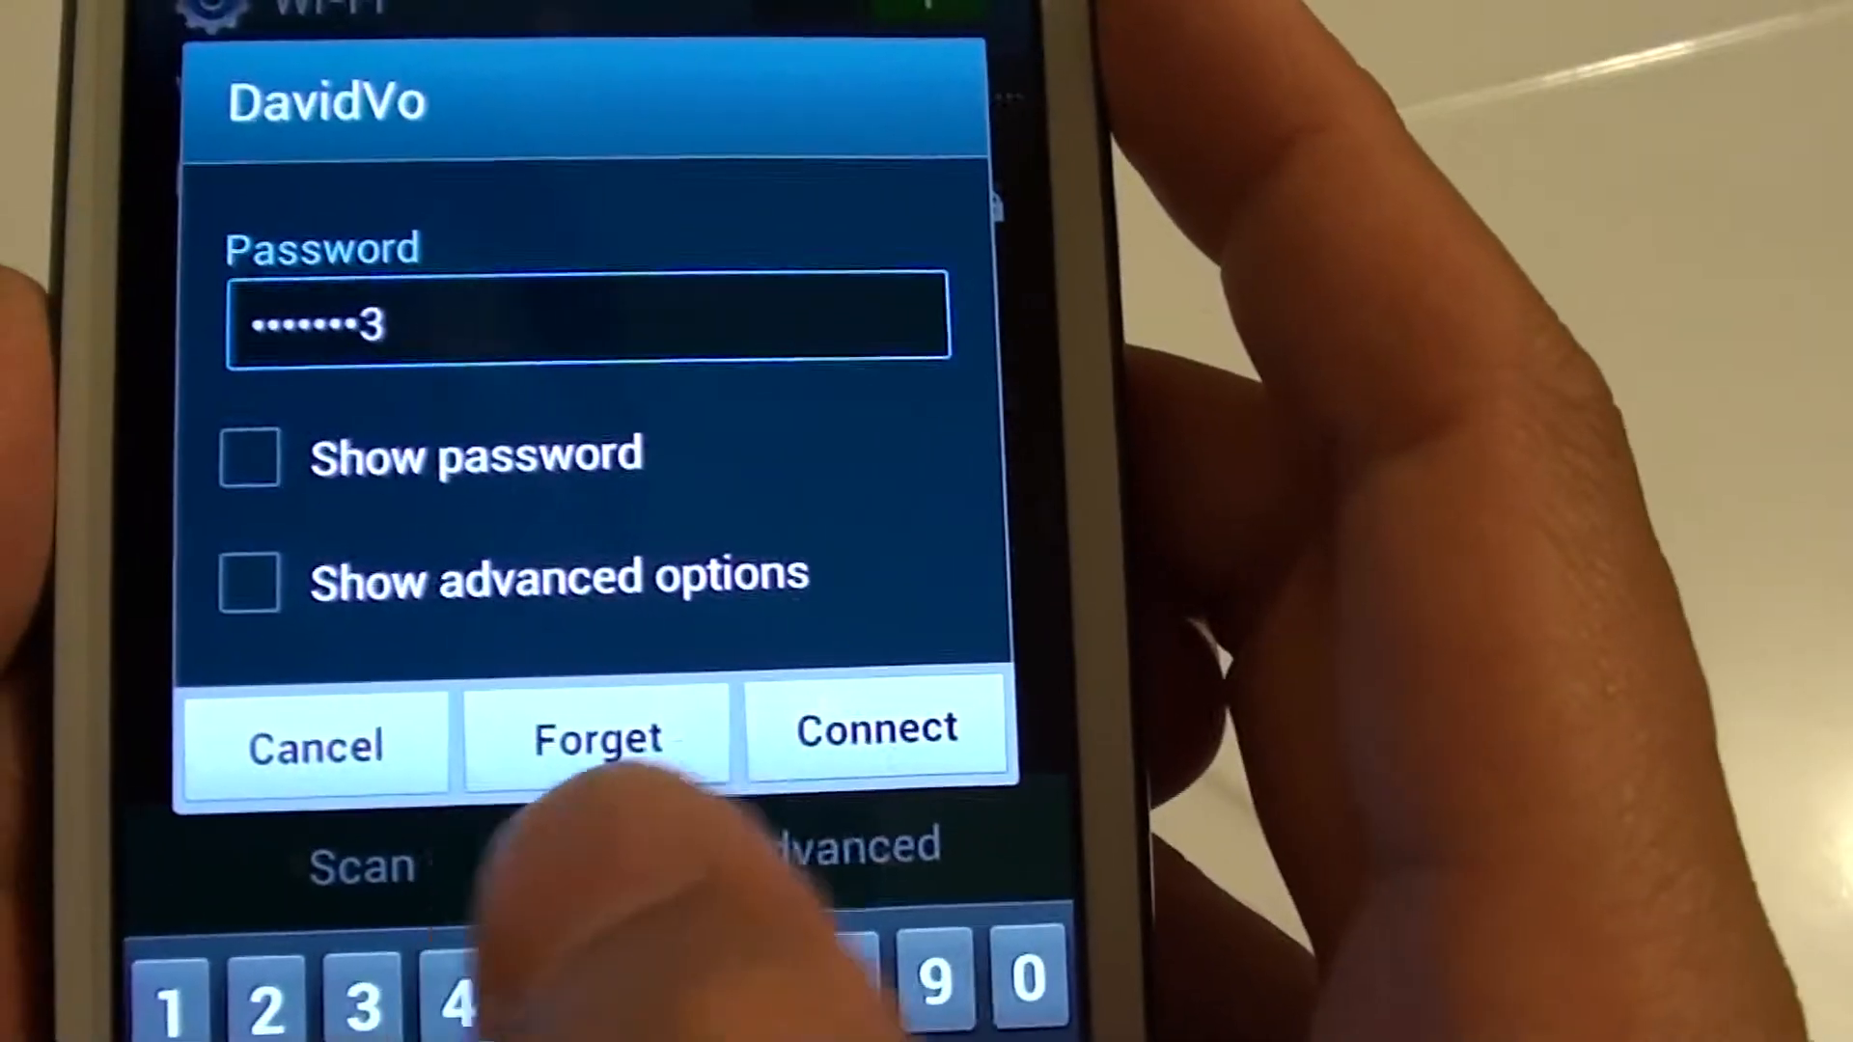
# Step: Connect to DavidVo, which then shows Obtaining IP address
pyautogui.click(875, 728)
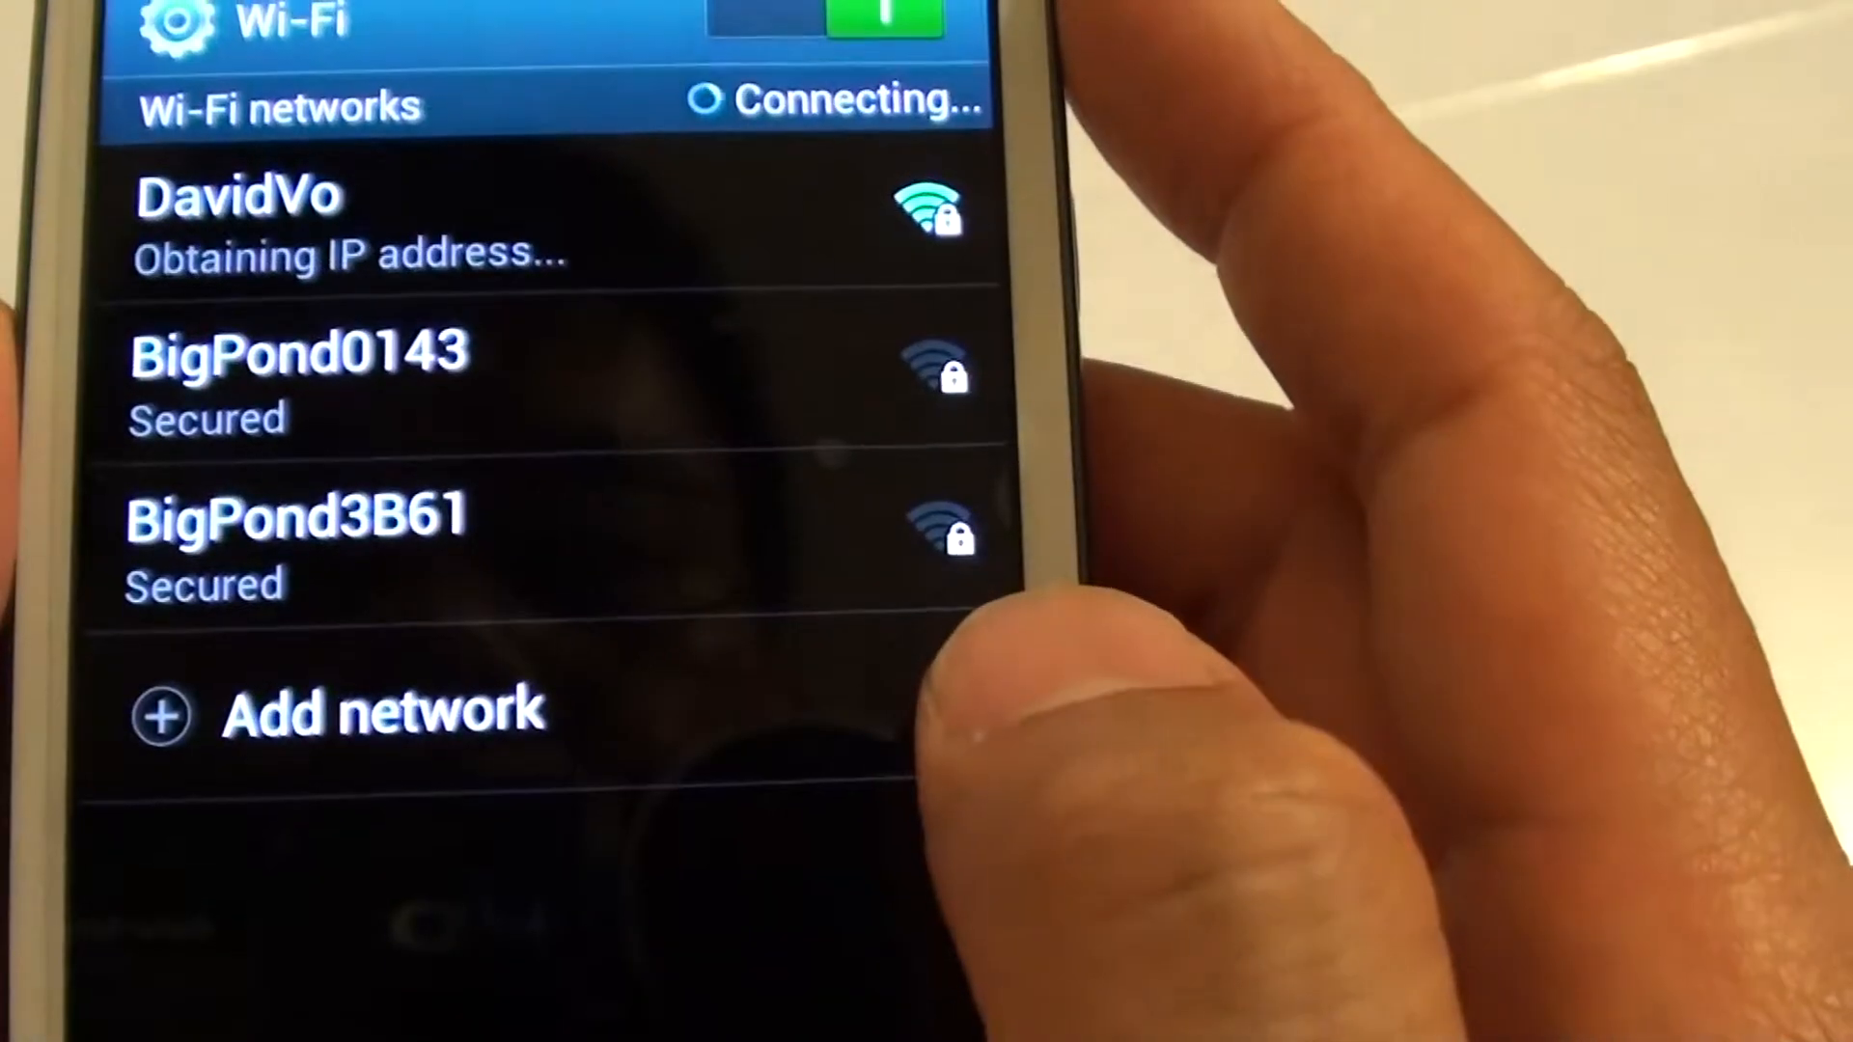